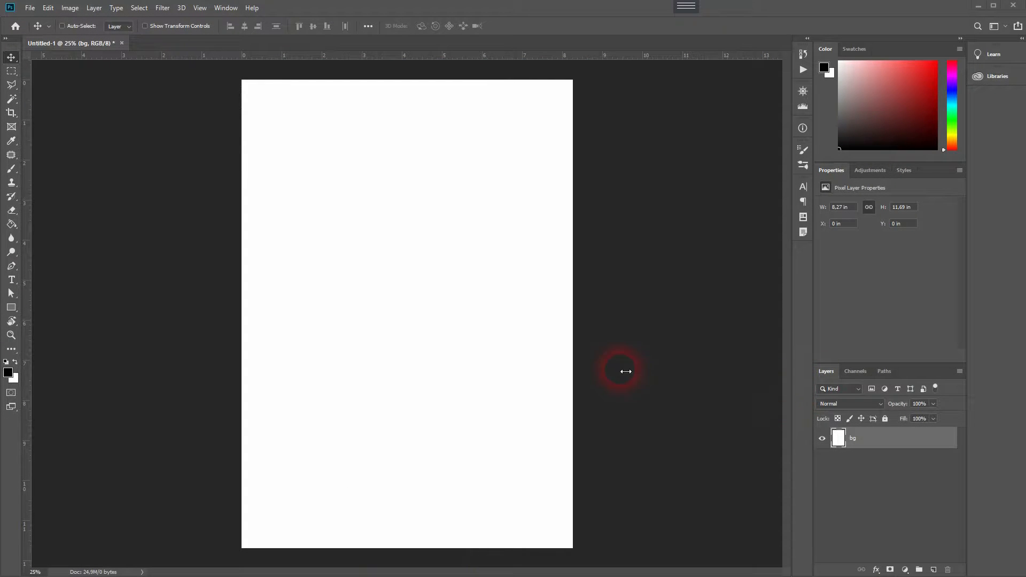
# Step: Draw a black square with the Rectangle tool in the upper middle of the page
pyautogui.click(11, 308)
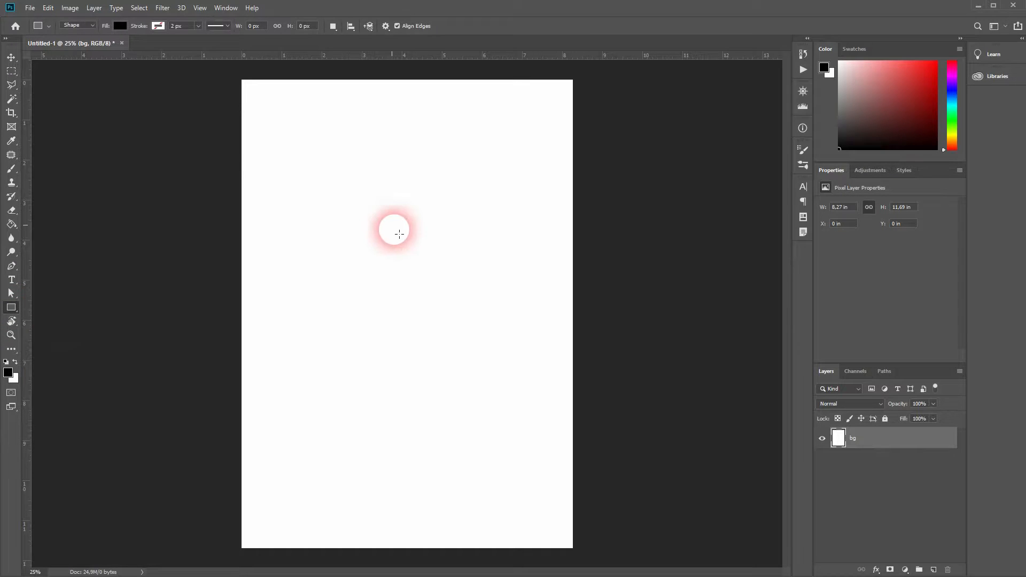
pyautogui.moveTo(394, 233); pyautogui.dragTo(540, 399)
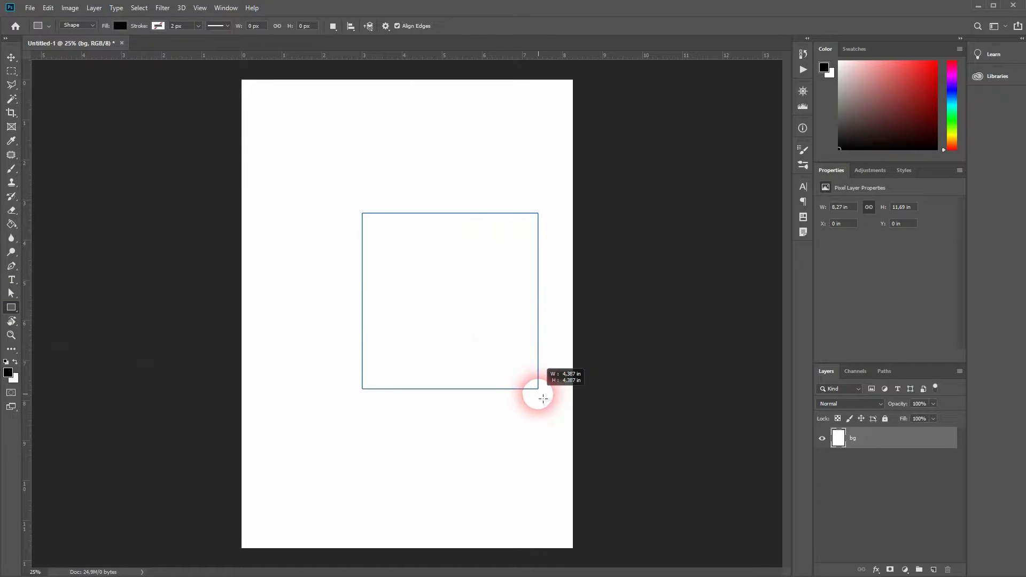
pyautogui.moveTo(362, 213); pyautogui.dragTo(539, 390)
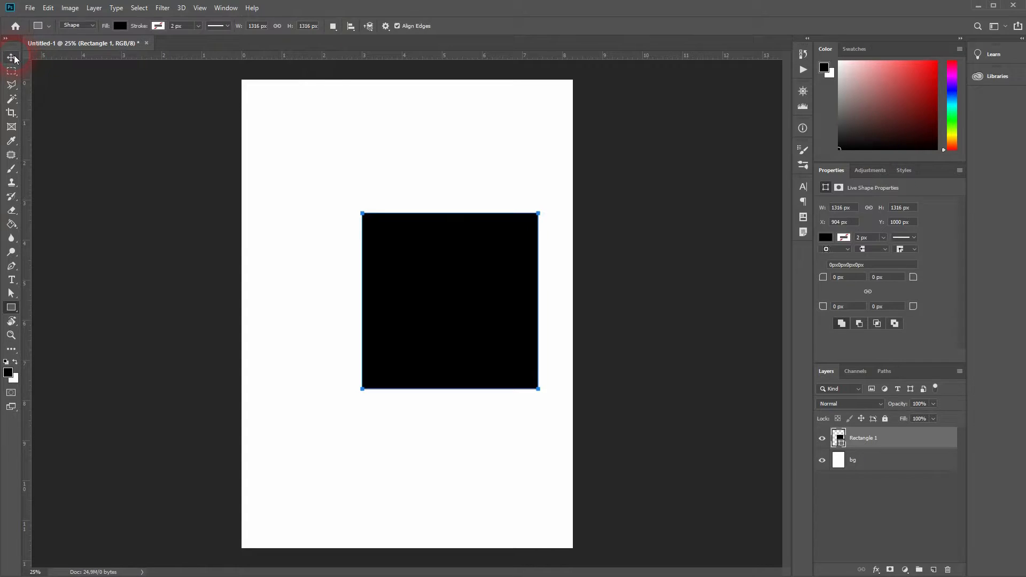
pyautogui.click(11, 57)
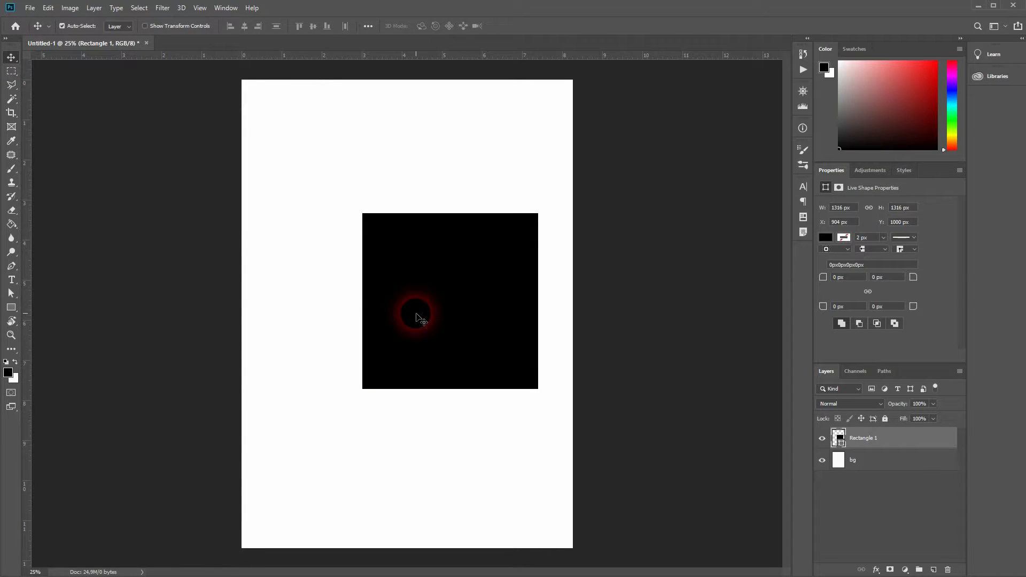
# Step: Select the Rectangle 1 layer and align it to the page's horizontal and vertical centers
pyautogui.click(902, 448)
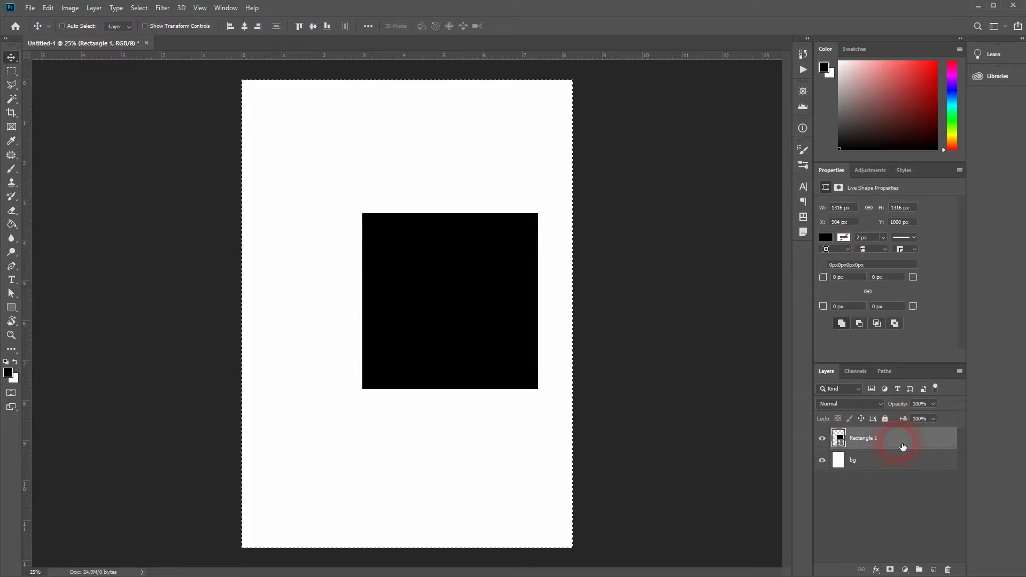
pyautogui.click(313, 26)
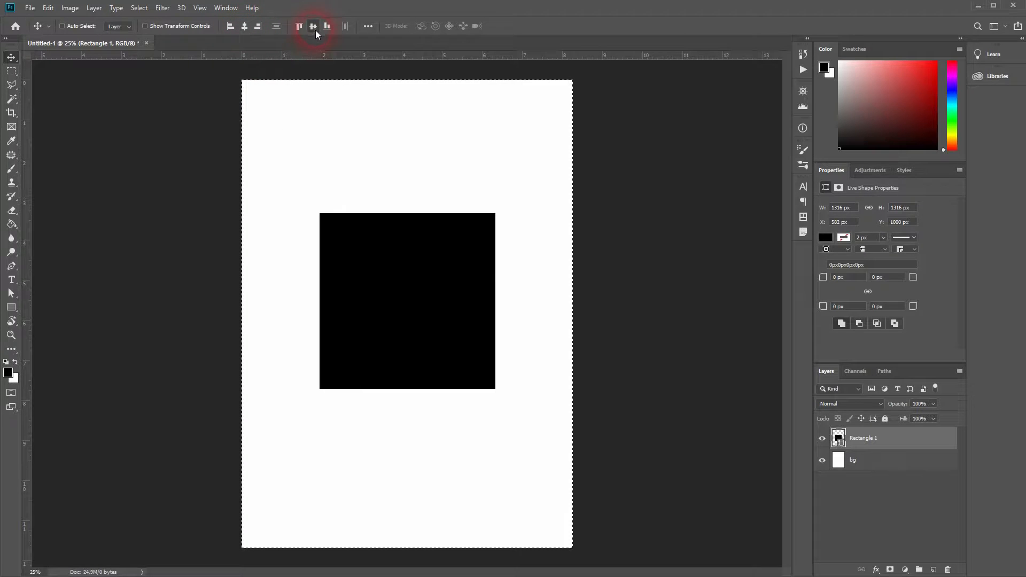
pyautogui.click(313, 26)
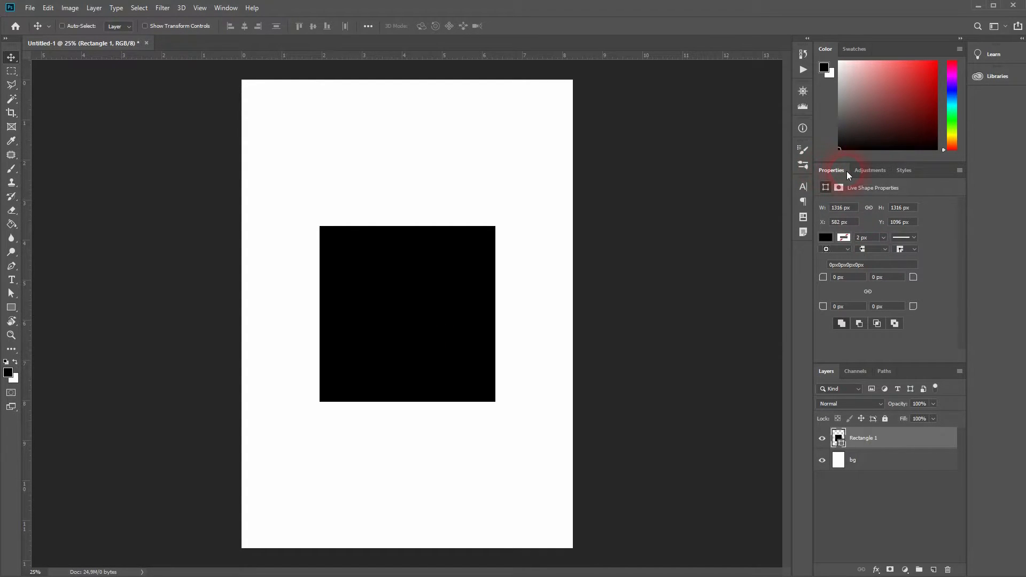
pyautogui.click(226, 8)
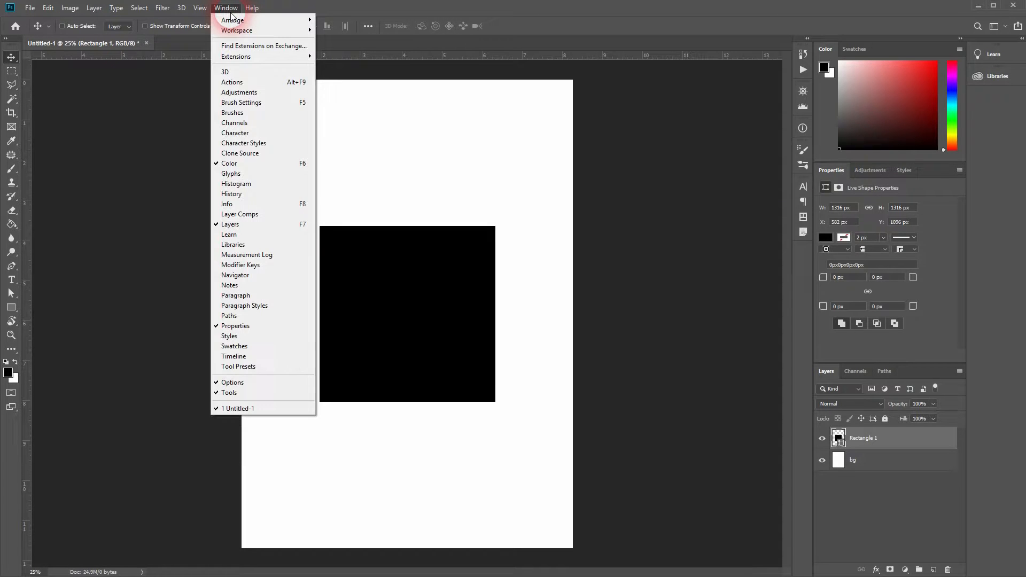
pyautogui.click(235, 325)
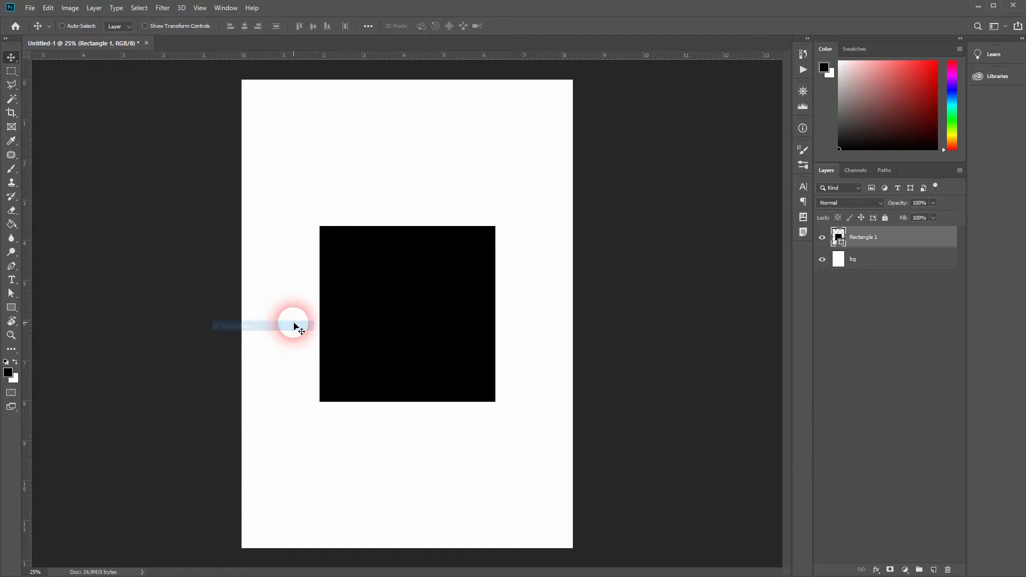
pyautogui.click(225, 8)
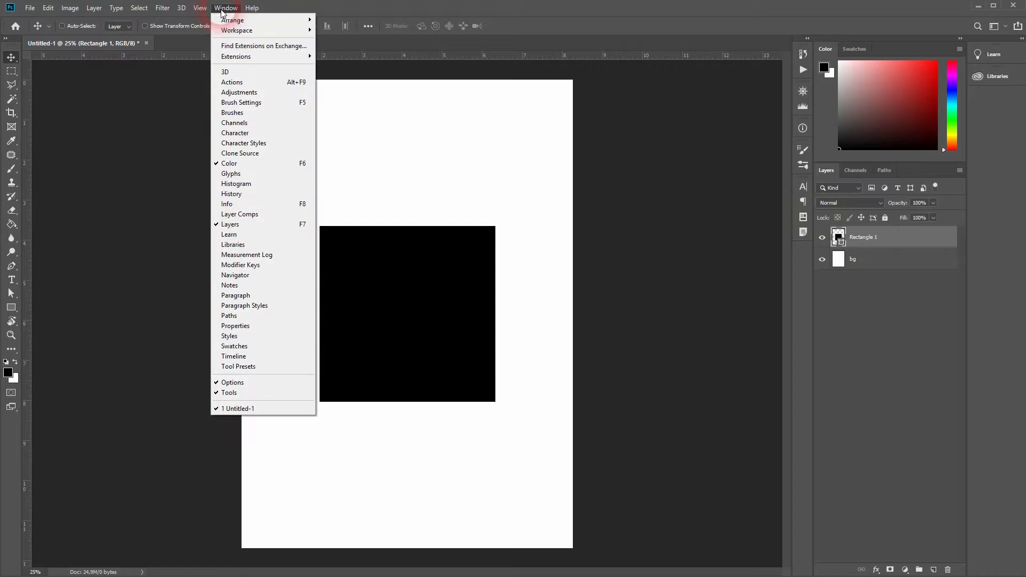
pyautogui.click(236, 326)
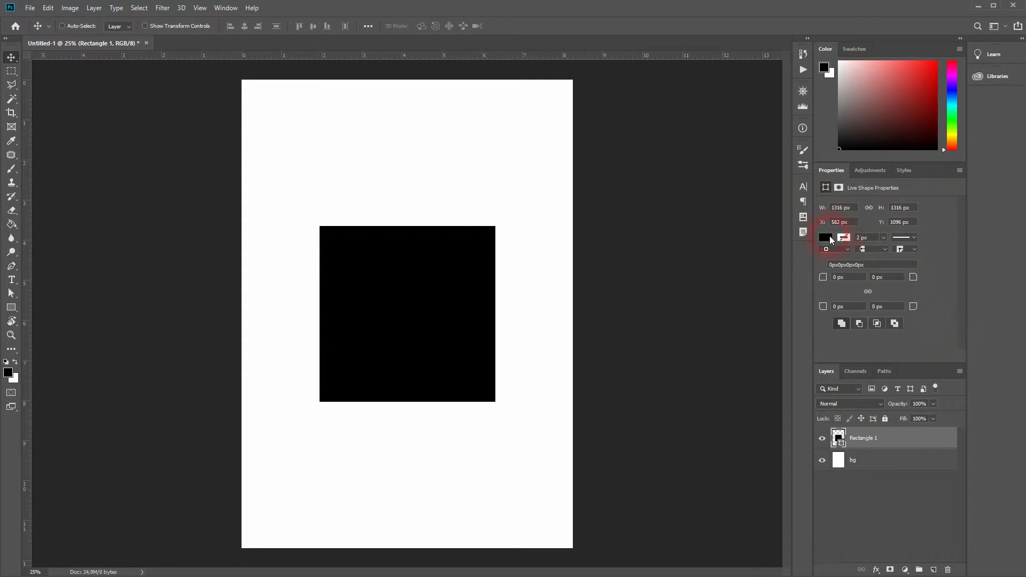
# Step: Change the square's Properties fill from black to a blue swatch, after briefly trying red
pyautogui.click(826, 237)
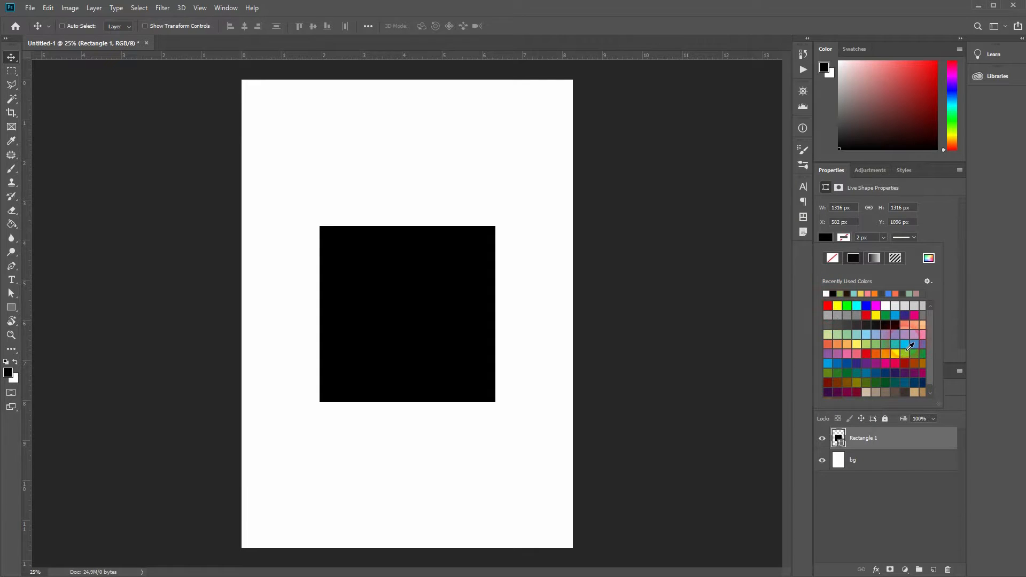
pyautogui.click(867, 354)
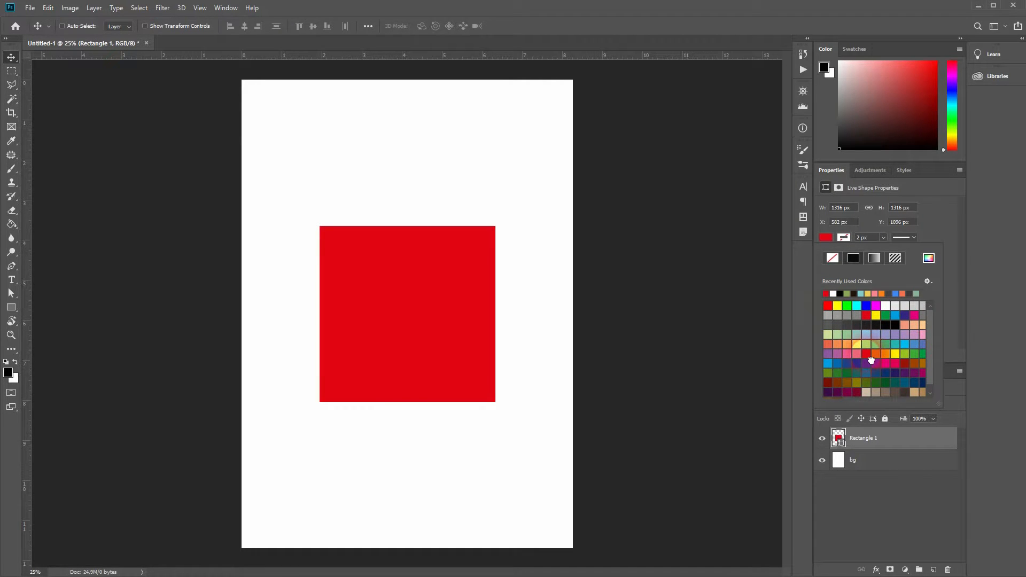
pyautogui.click(842, 368)
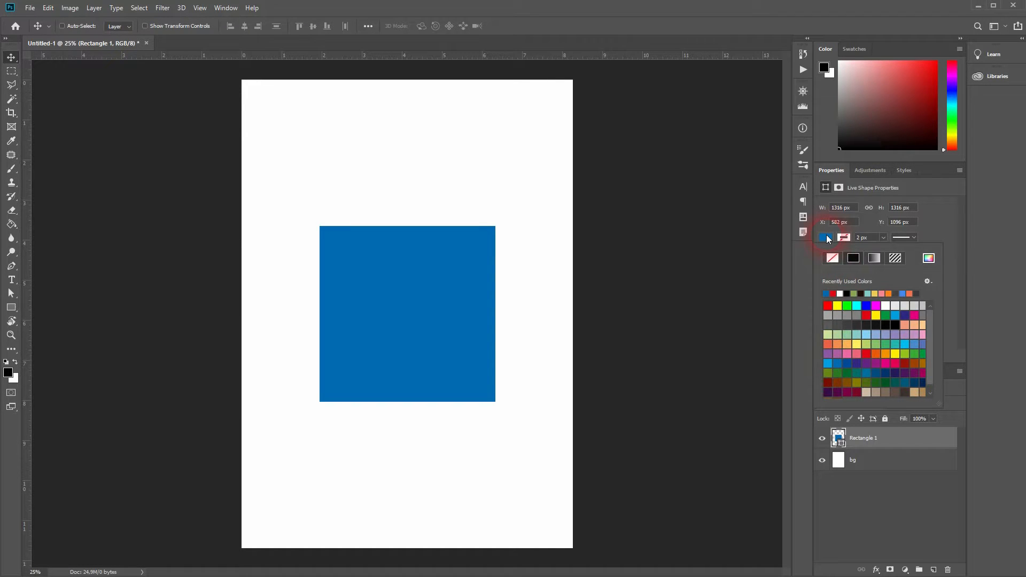
pyautogui.click(905, 237)
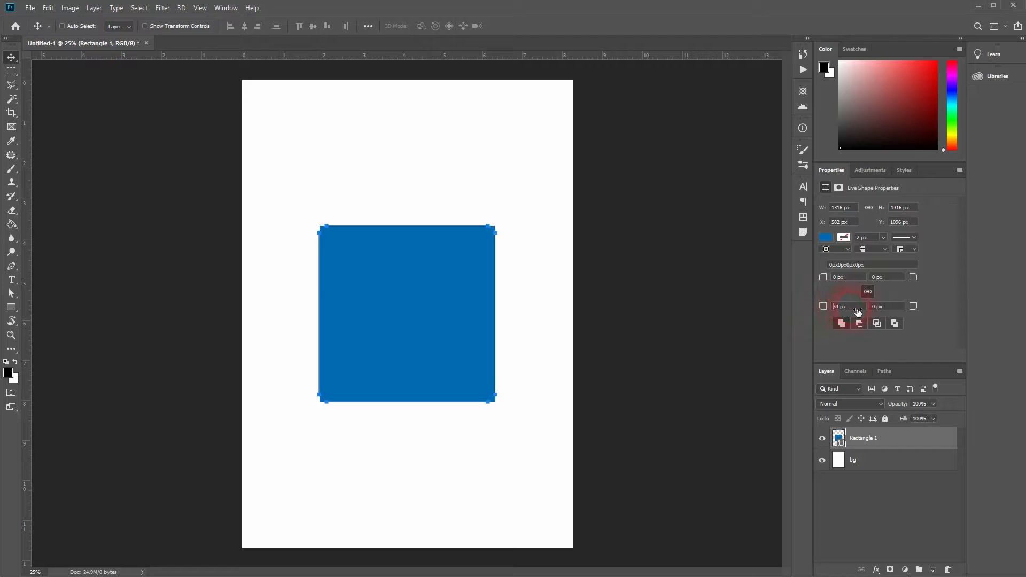
# Step: Enter a linked corner radius of 65 px for the square
pyautogui.write('65')
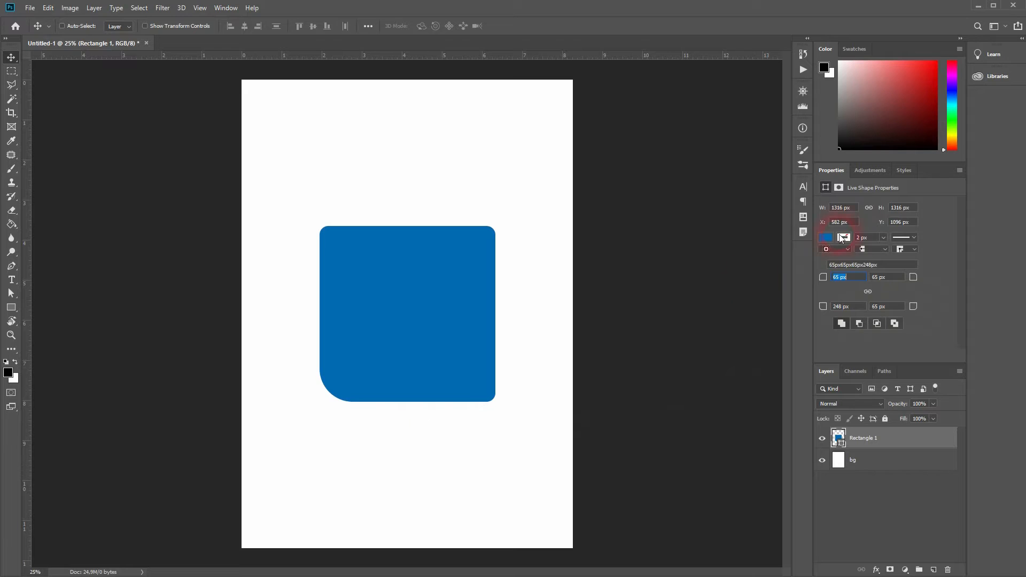
# Step: Enter separate corner radii of 278 px and 500 px, with bottom-left at 500 px
pyautogui.write('278')
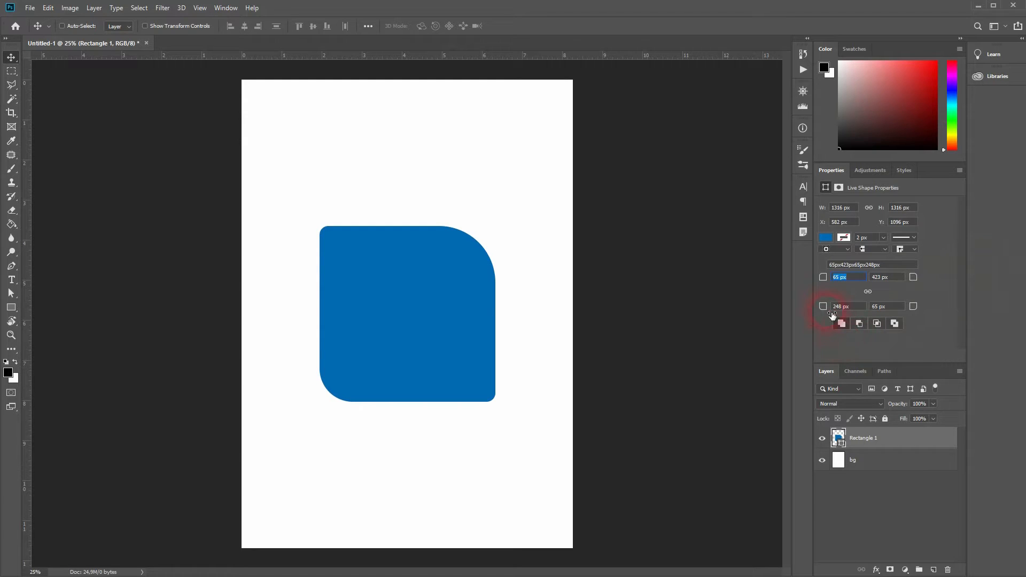
pyautogui.write('500')
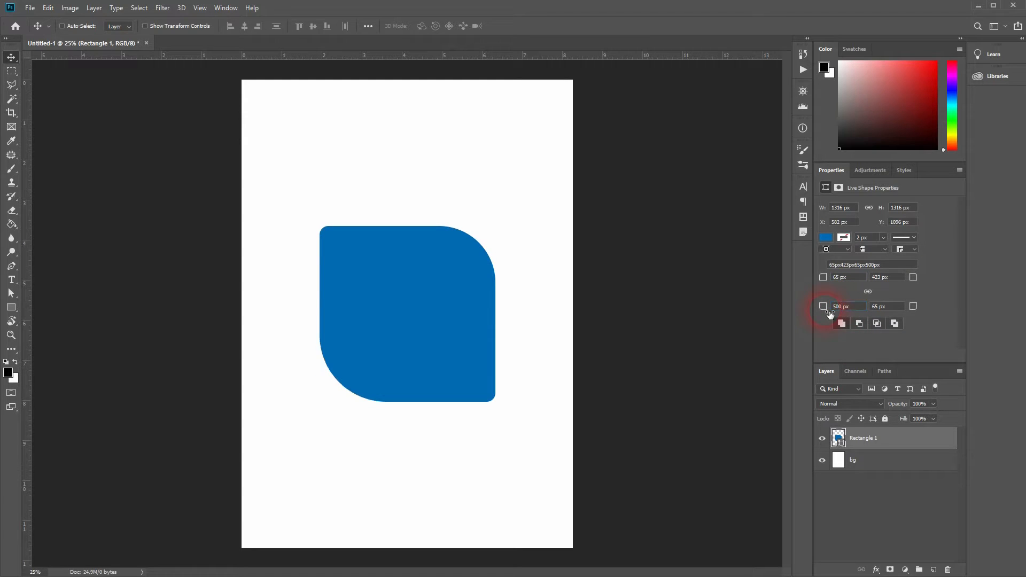
pyautogui.click(886, 277)
pyautogui.write('500')
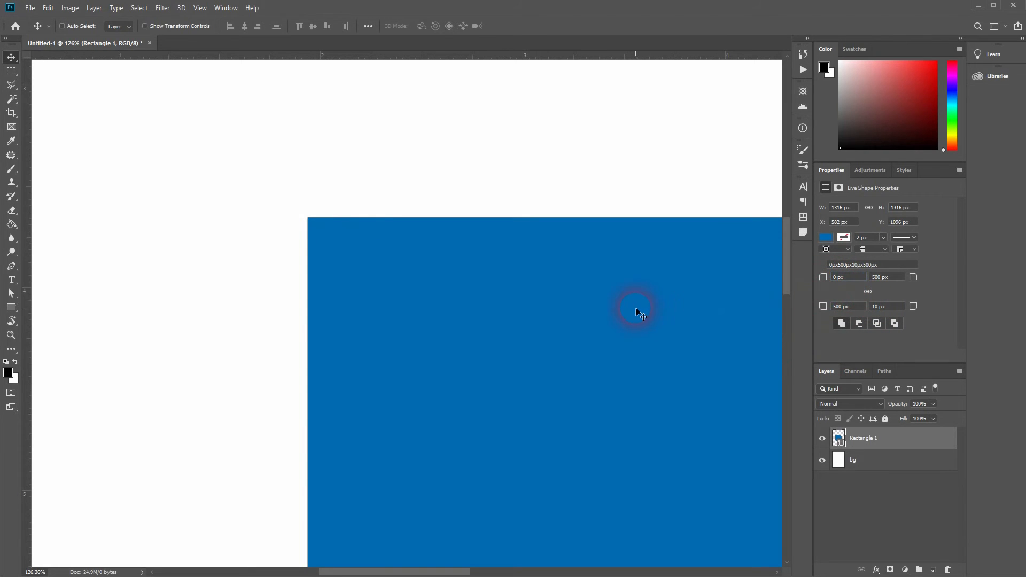
pyautogui.moveTo(461, 290)
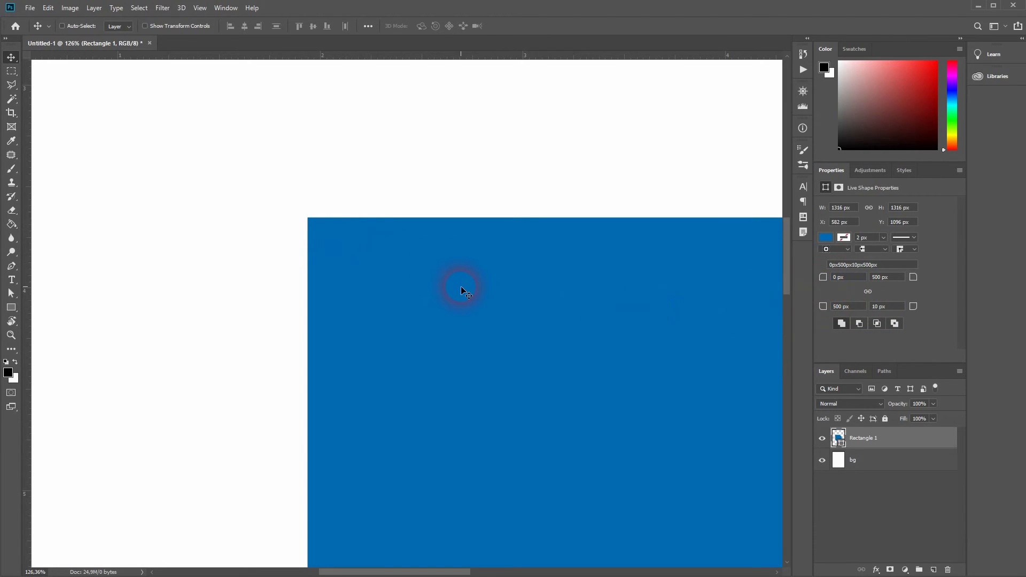